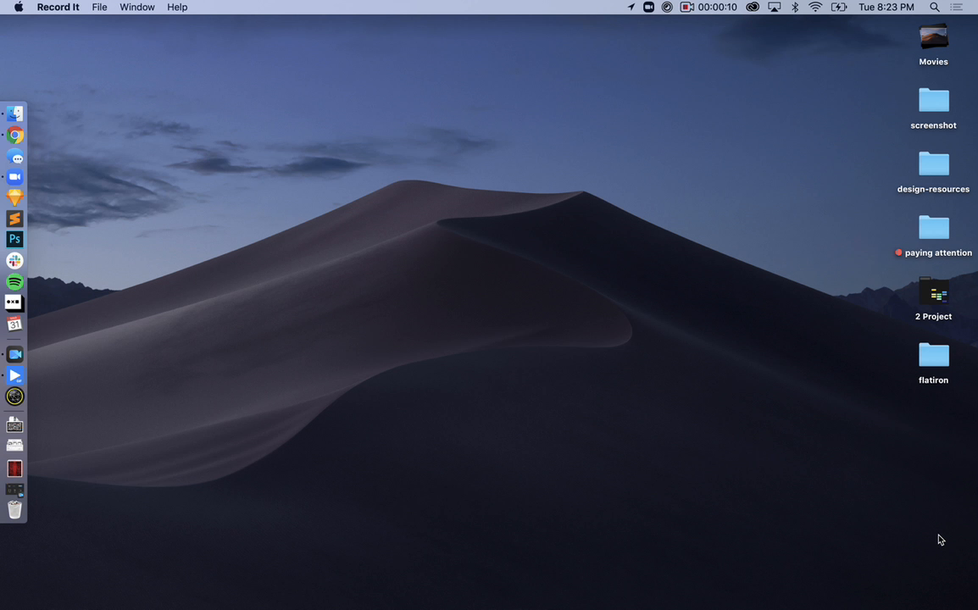
mouse_move(66, 143)
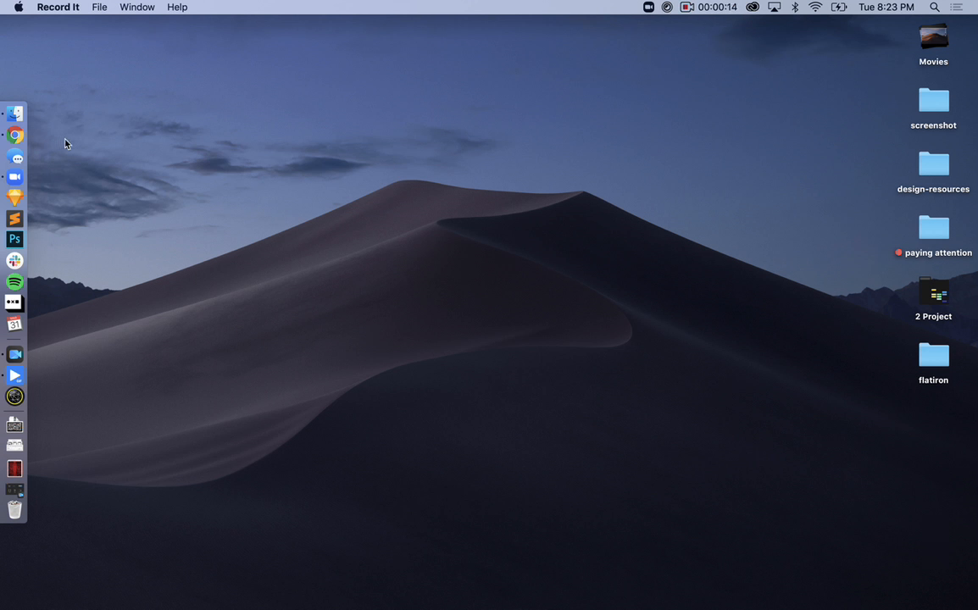
Show Chrome's Dock context menu with new-window options
right_click(15, 135)
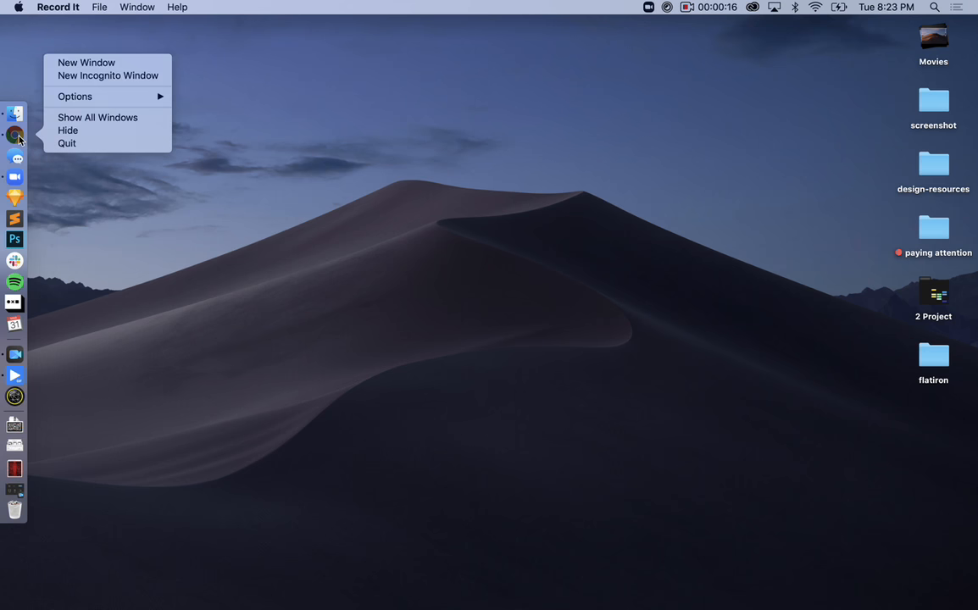
mouse_move(86, 63)
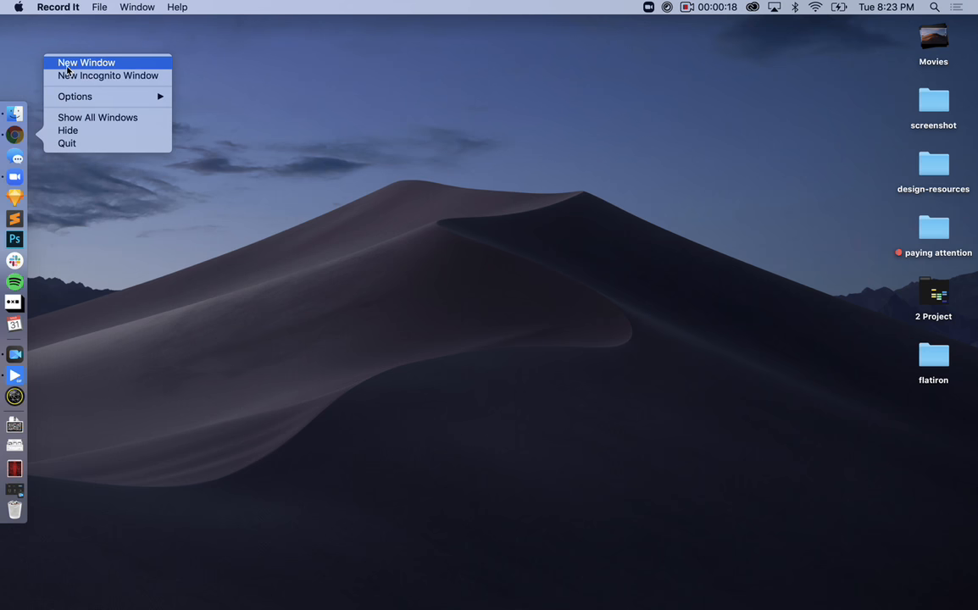
Open a new Chrome window, search 'snapchat camera mac', and open the Snap Camera site
click(86, 62)
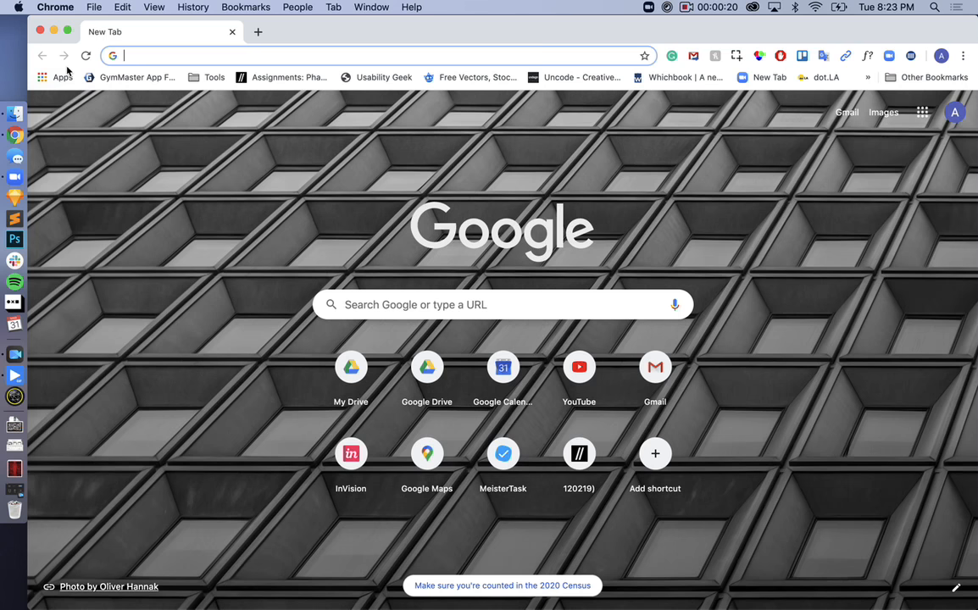
mouse_move(331, 249)
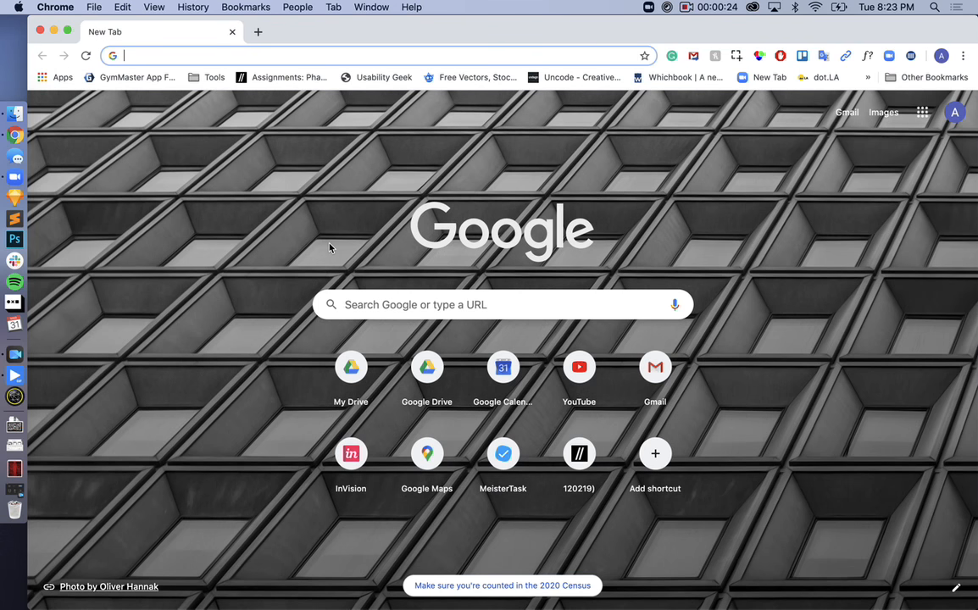
text(snapchat+camera+mac&oq=snapchat+camera+mac&aqs=chrome..69i57j0.4240j1j...)
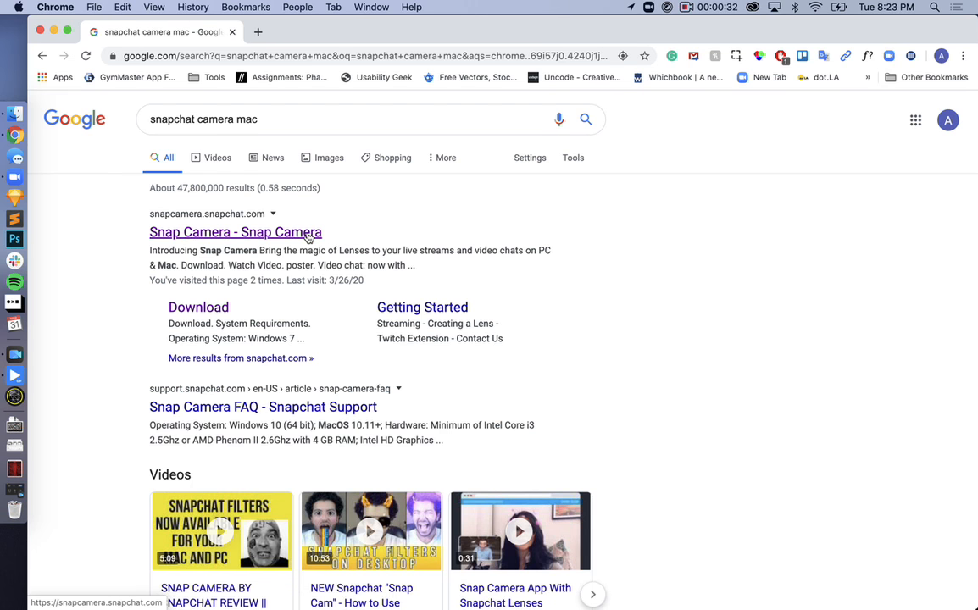
click(235, 232)
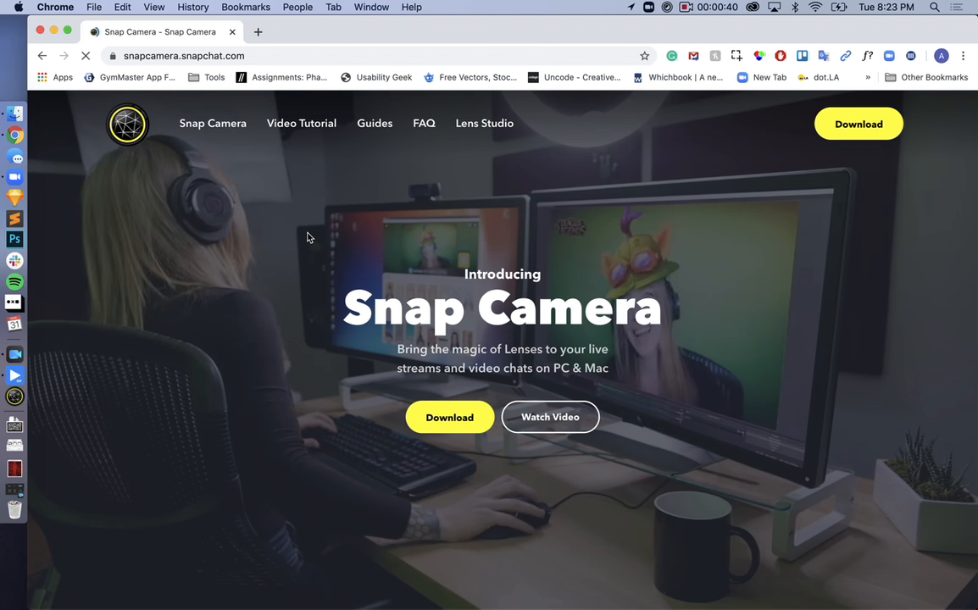
Accept the license, fill the email, pass the robot check, and download Snap Camera for Mac
click(449, 416)
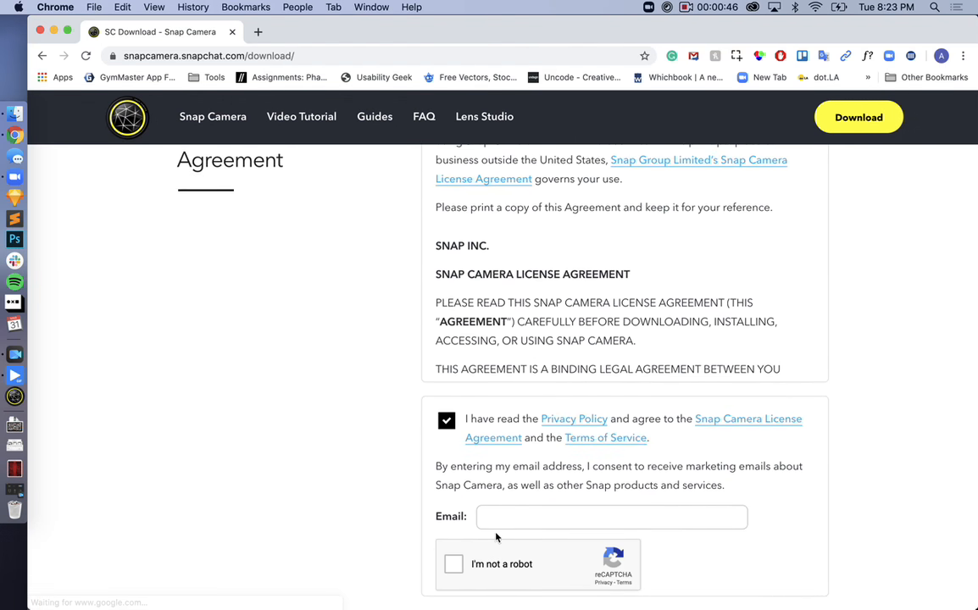
scroll(down, 3)
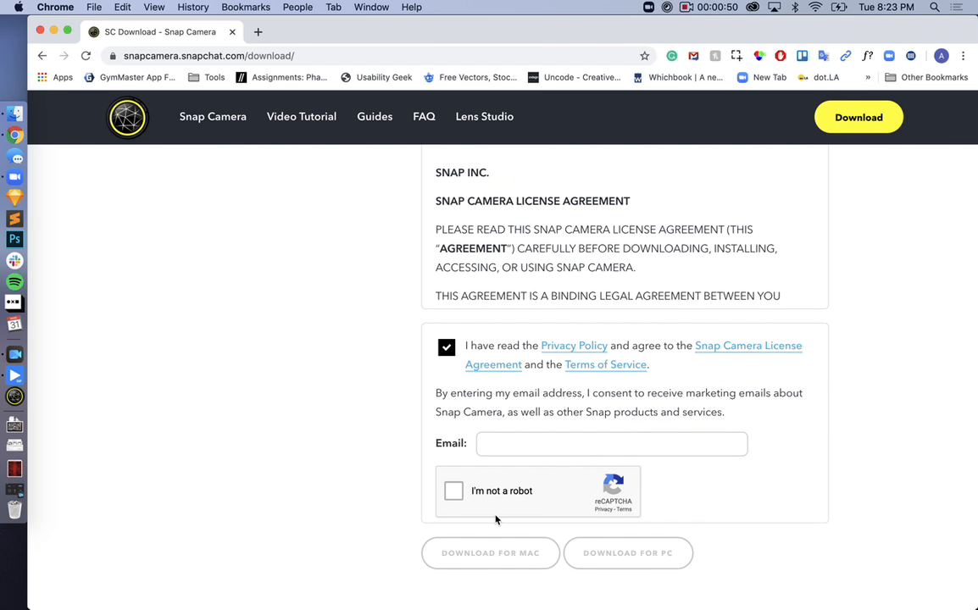
text(asdjaa)
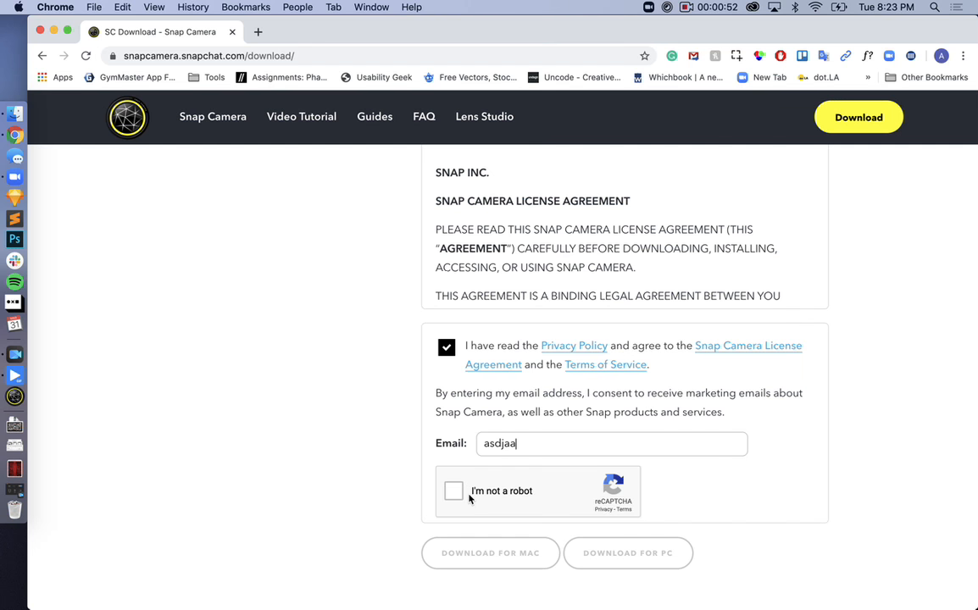
click(453, 491)
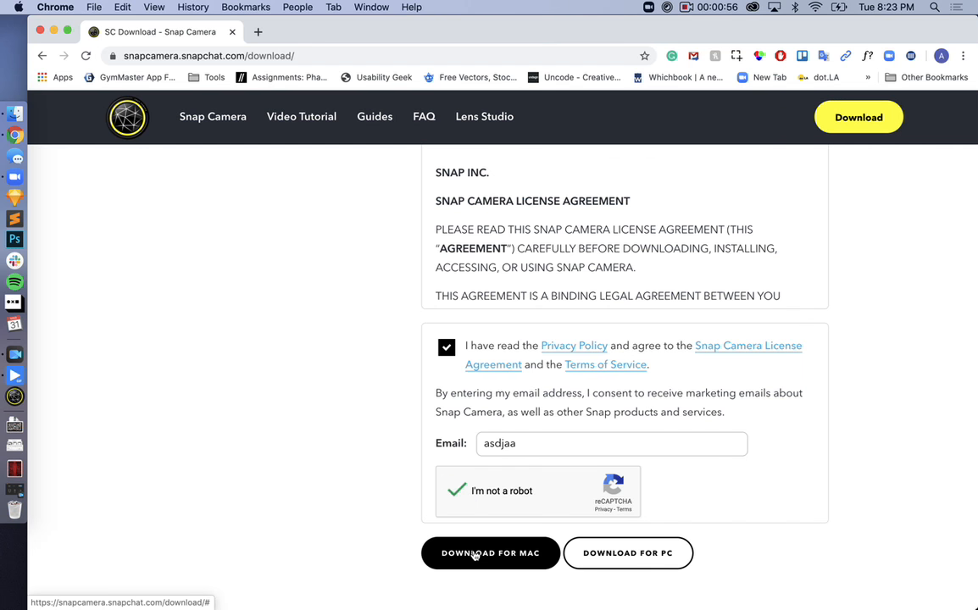
click(490, 553)
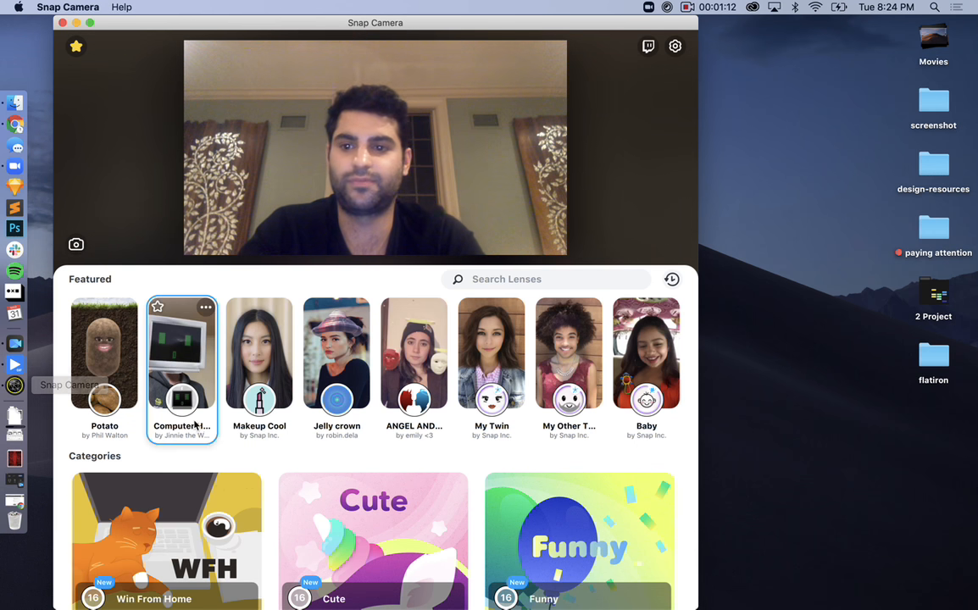
Apply the 90s Style lens from Top Community Lenses, then enter zoom.us
scroll(down, 3)
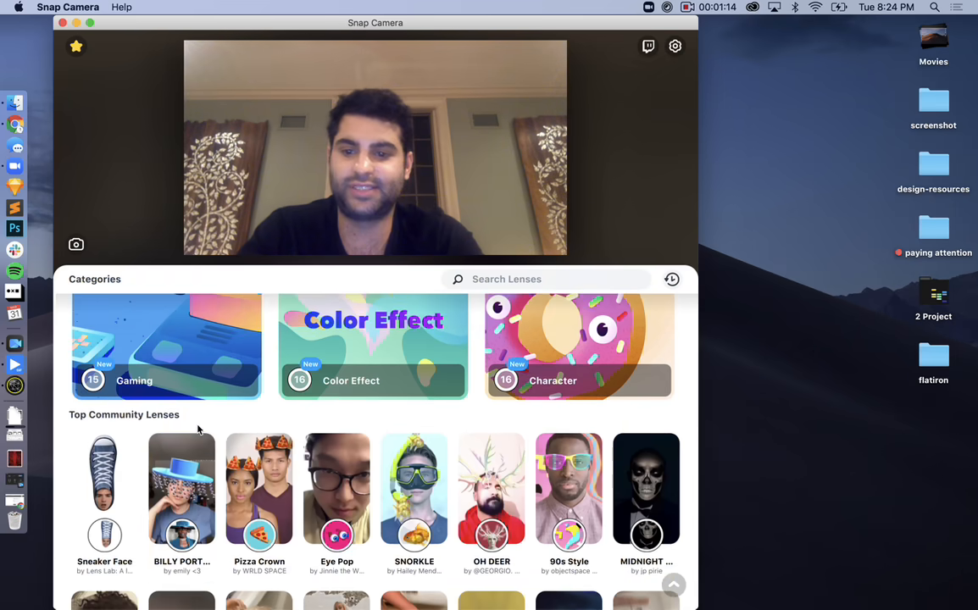
scroll(down, 3)
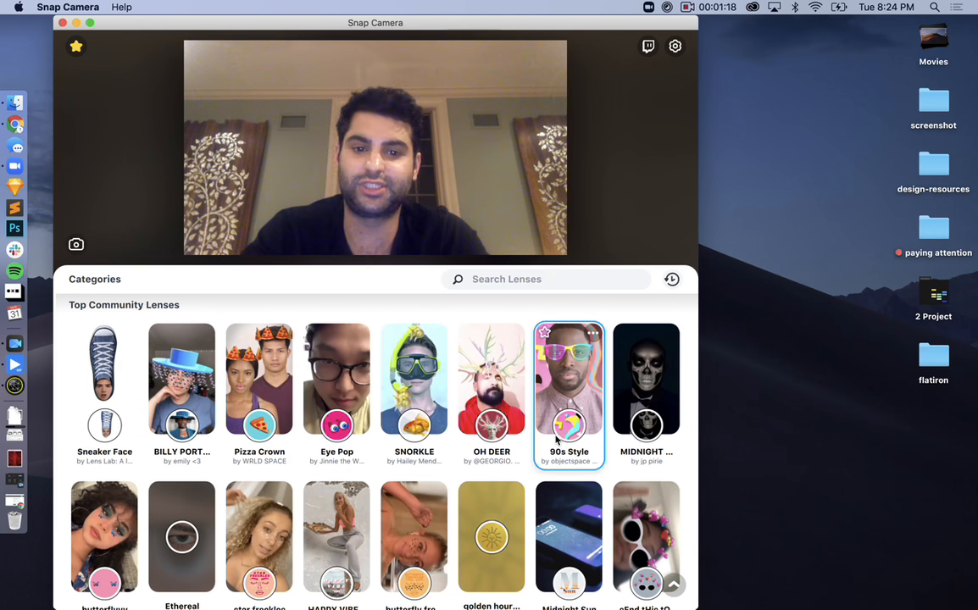
click(568, 380)
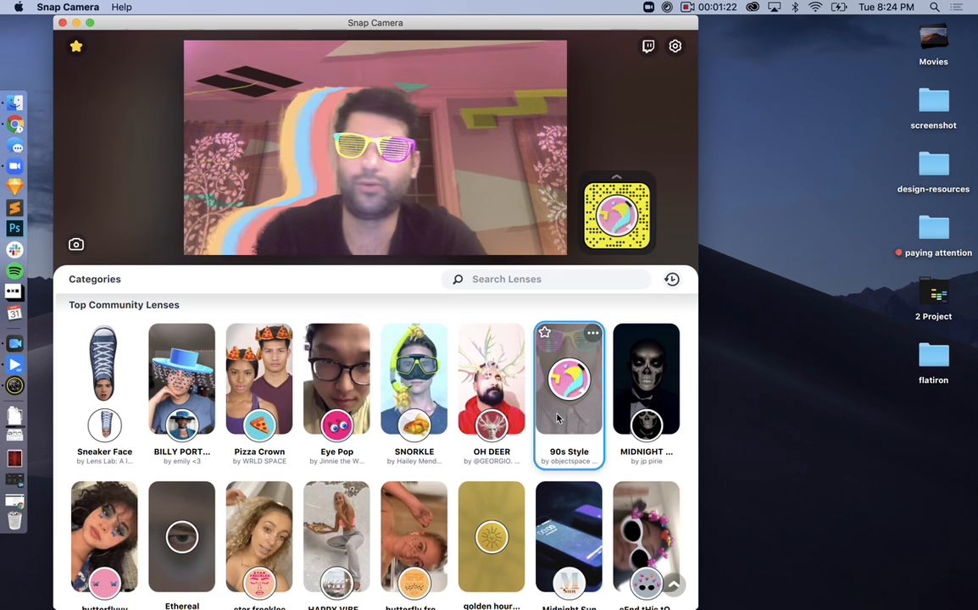
text(zoom.us)
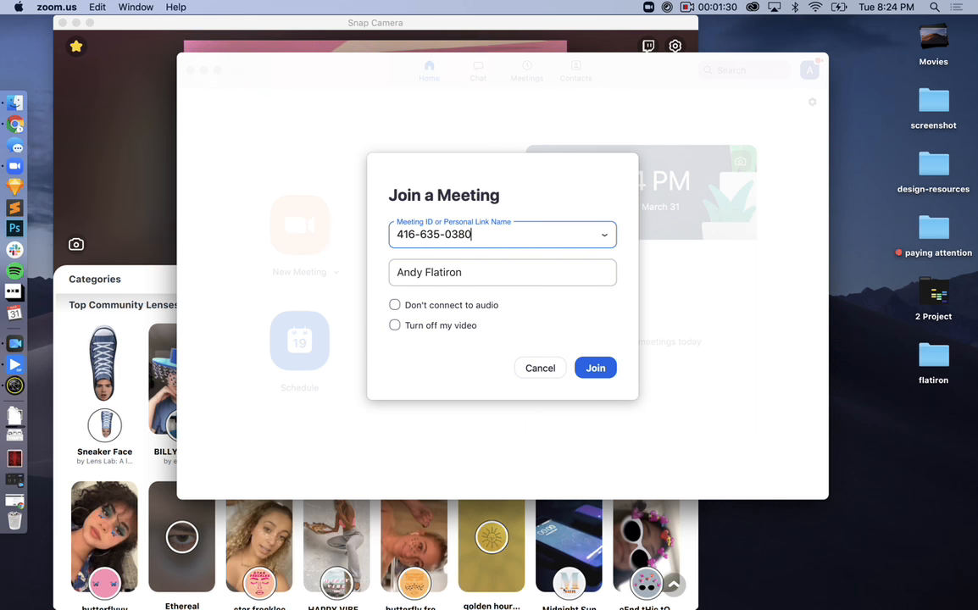
click(595, 367)
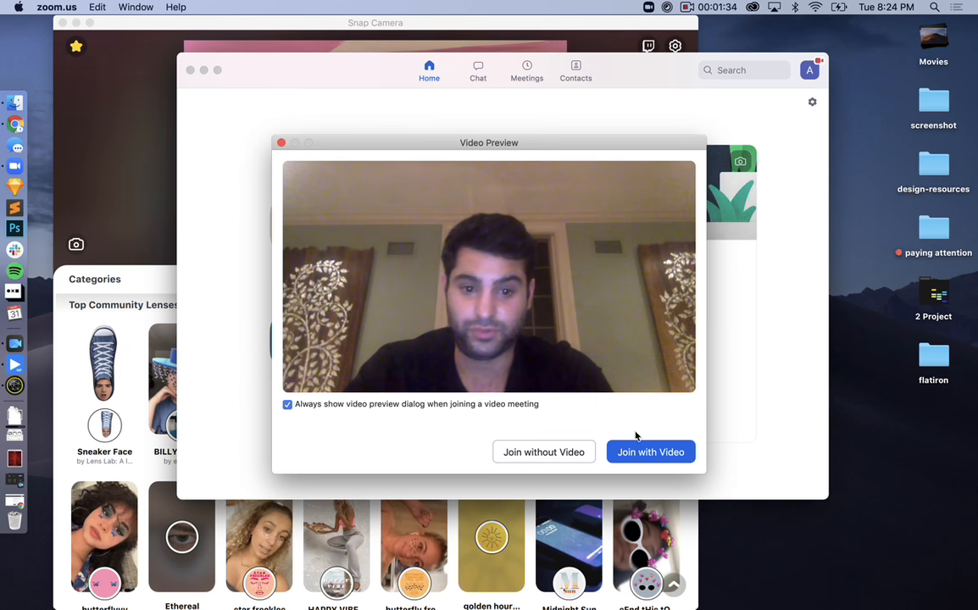
click(650, 452)
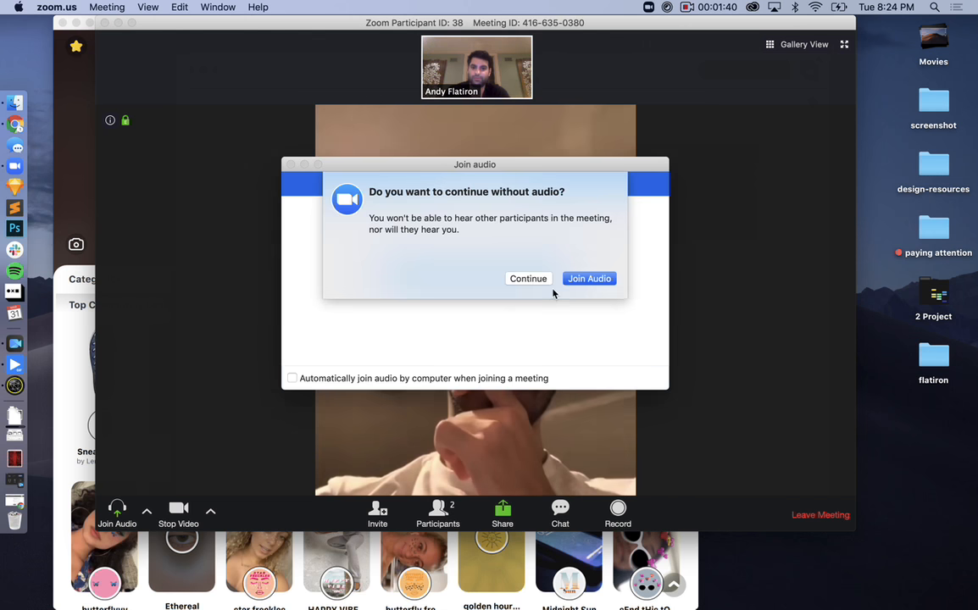
click(528, 278)
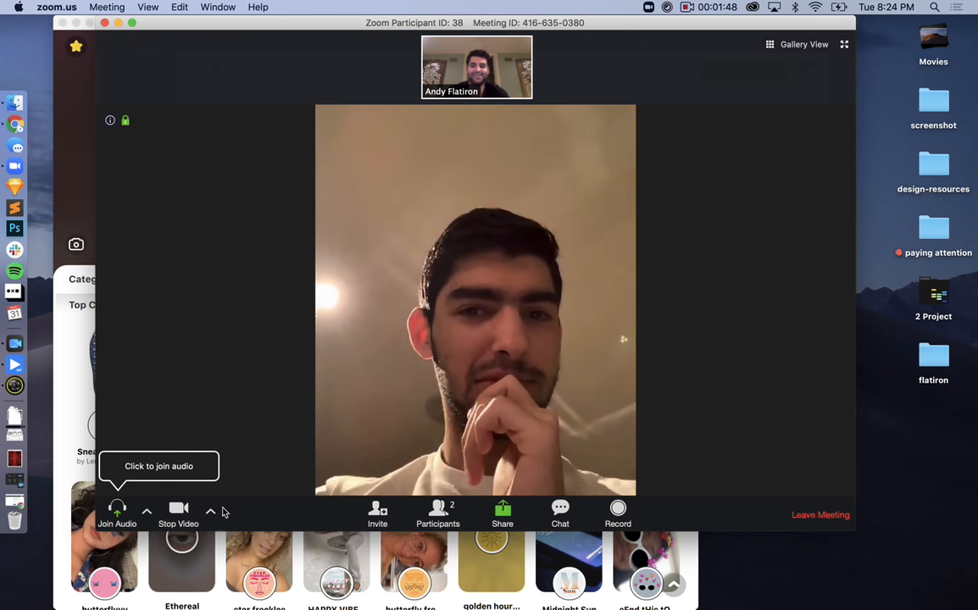
Select Snap Camera as Zoom's meeting camera
click(210, 514)
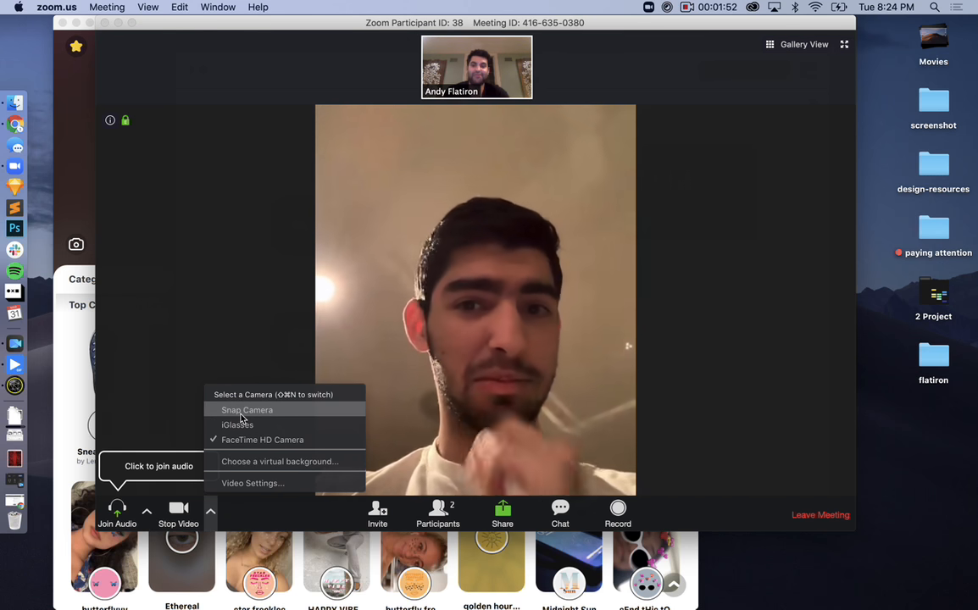
click(247, 410)
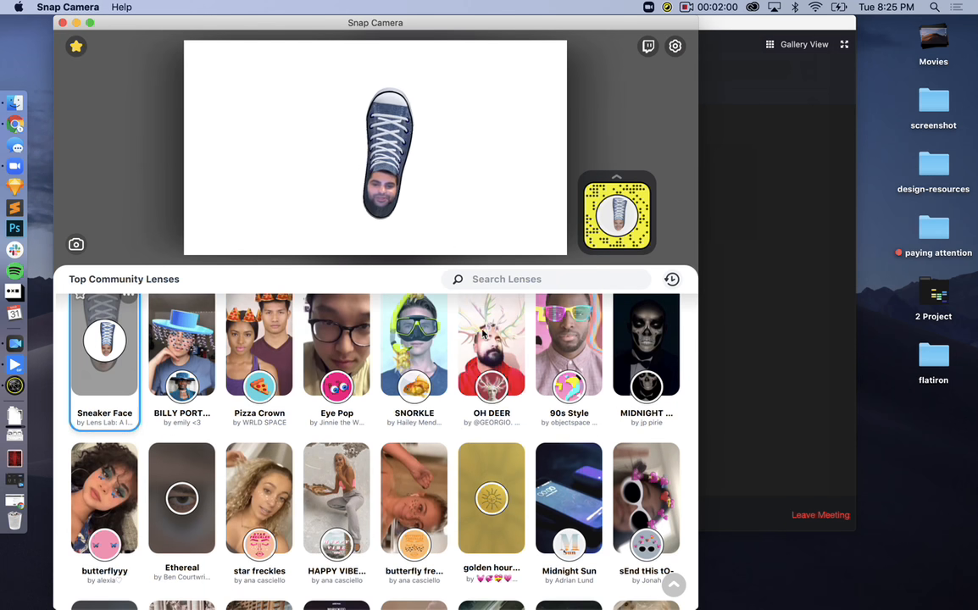
Apply the SNORKLE lens, view its options, and dismiss the menu
click(492, 345)
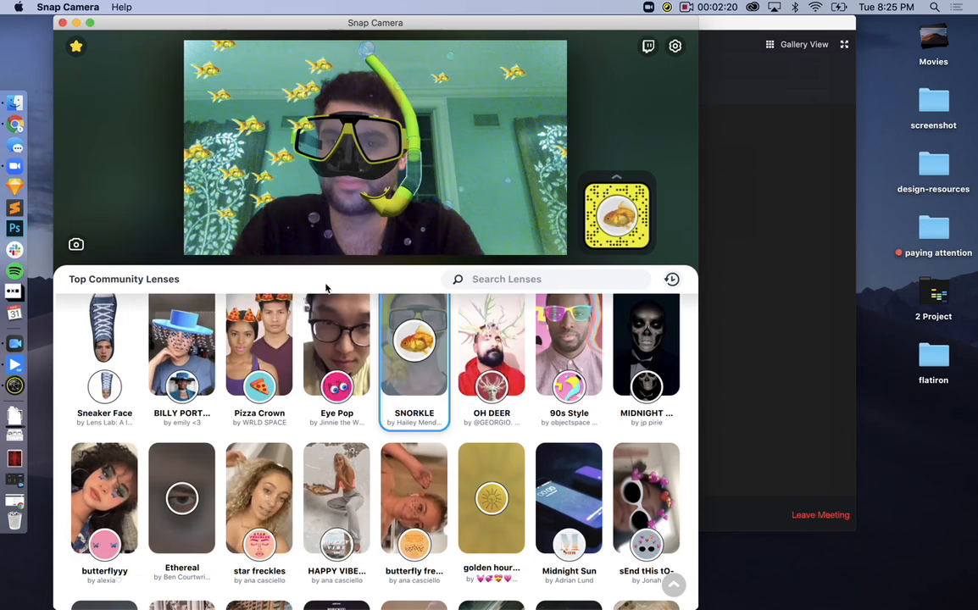
right_click(415, 424)
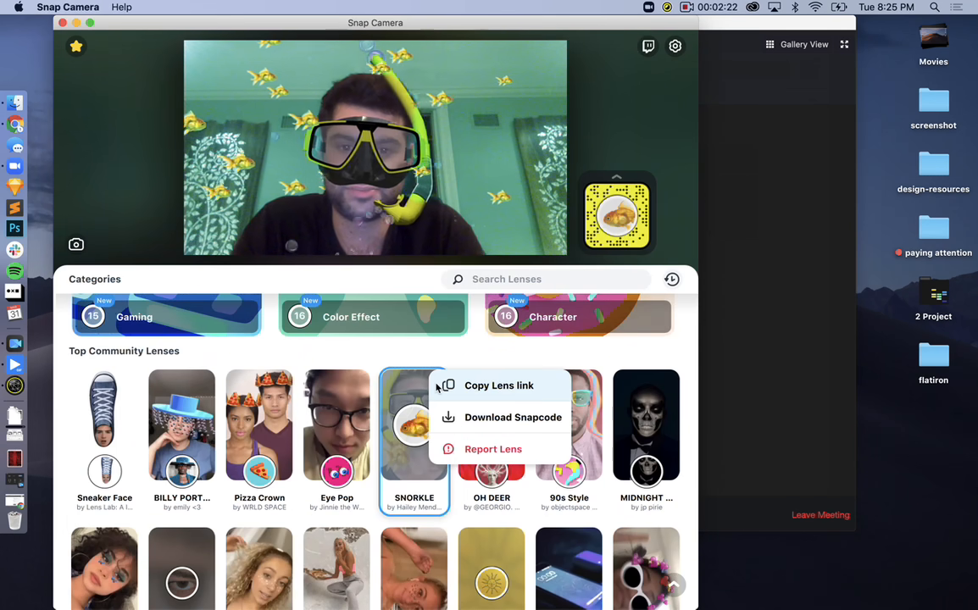
click(427, 356)
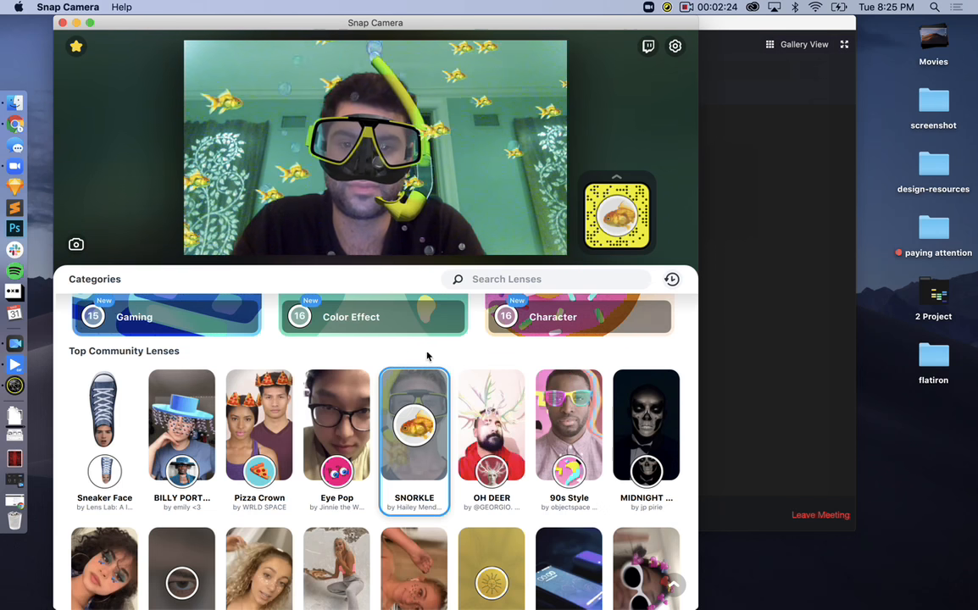
mouse_move(466, 360)
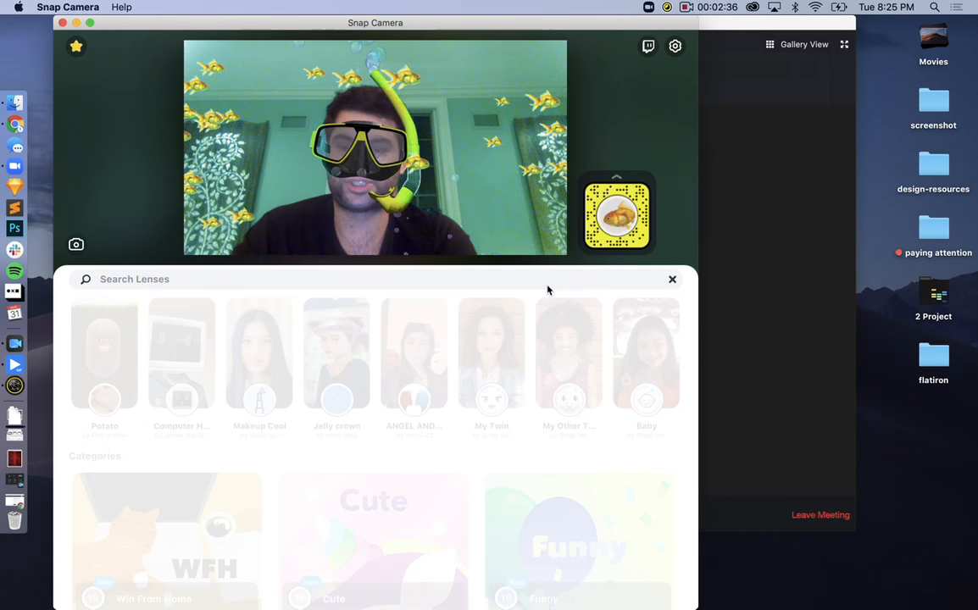
Search lenses for 'hat' and apply the black top hat lens
text(hat)
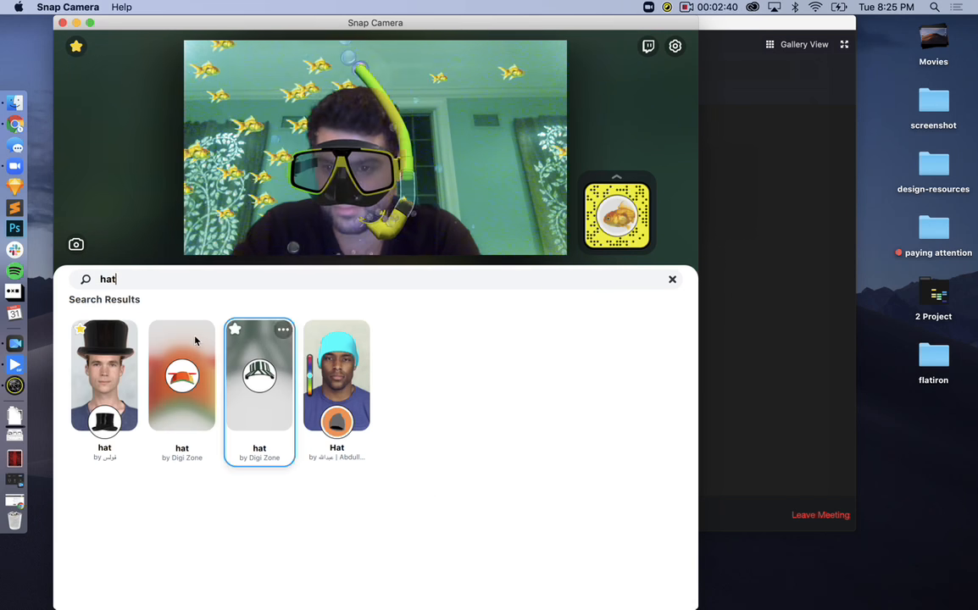
click(105, 375)
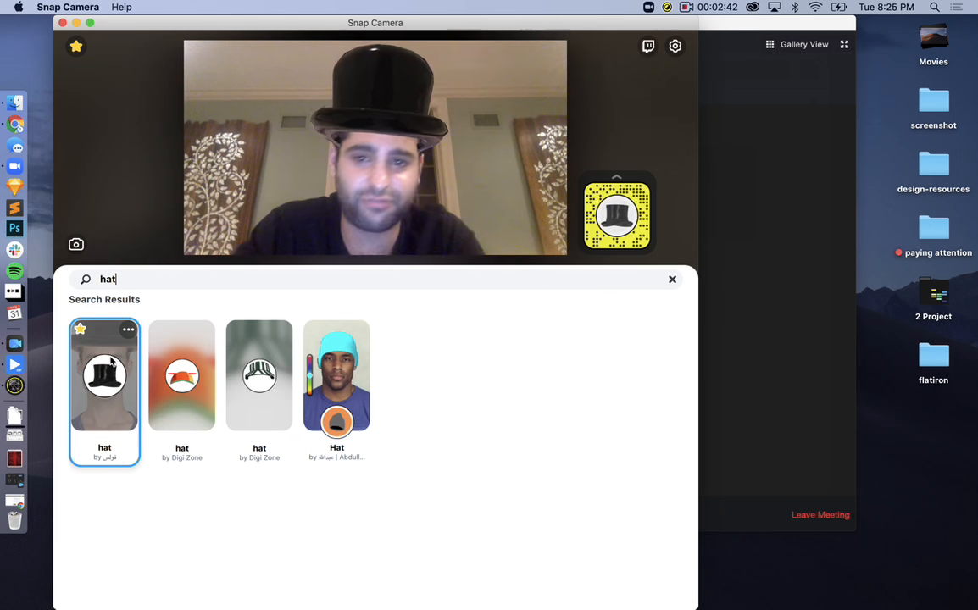